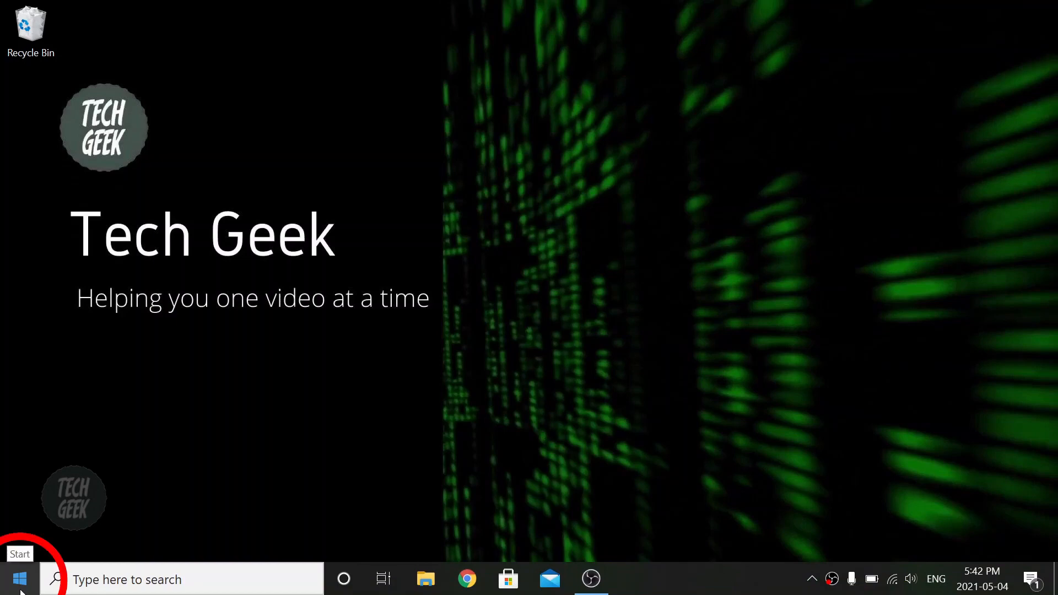
# Launch Windows Settings from the Start menu.
pyautogui.click(18, 579)
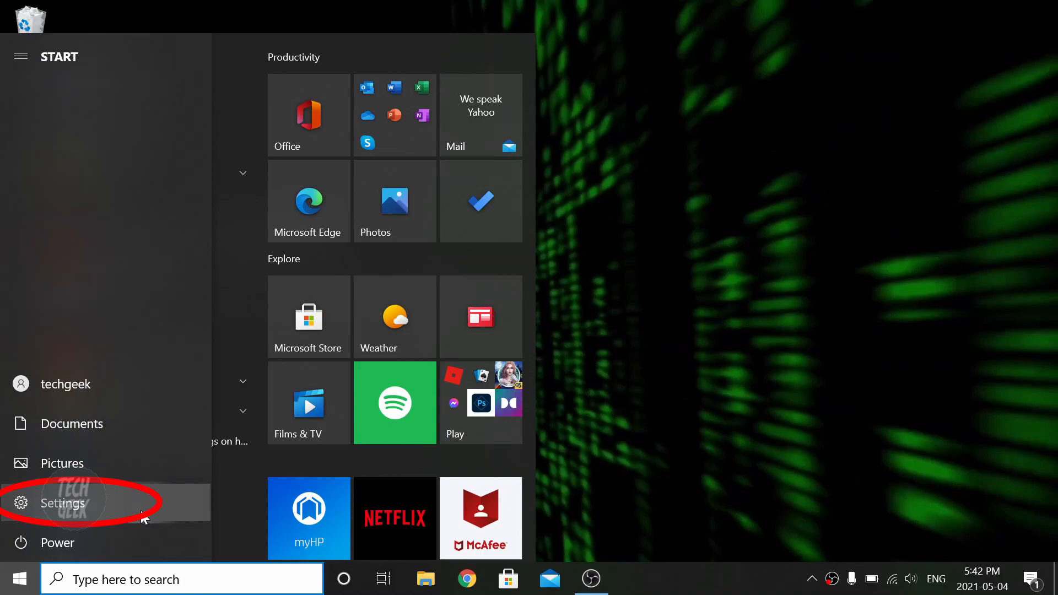
pyautogui.click(63, 502)
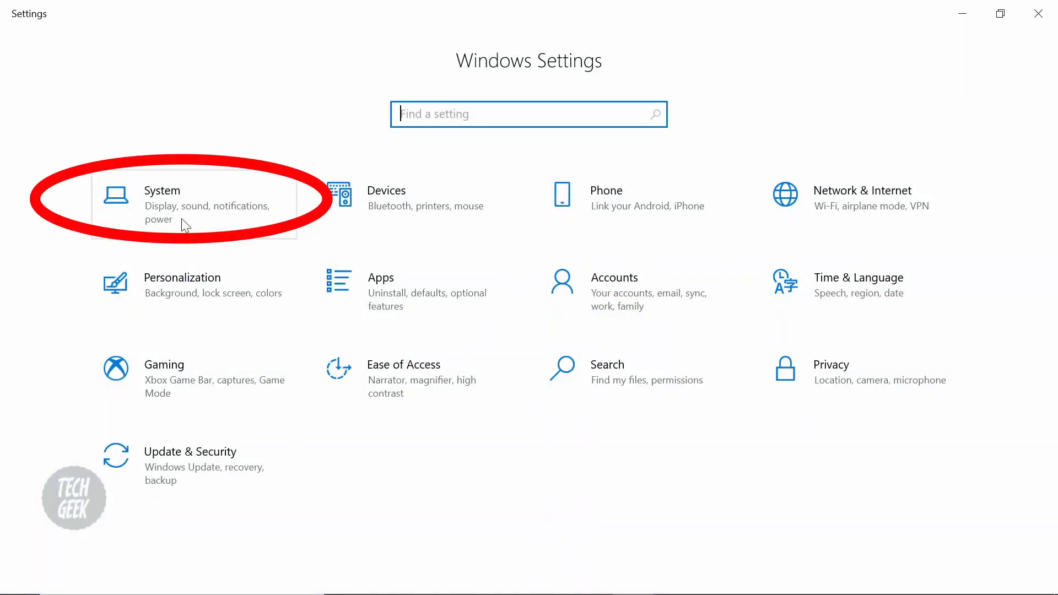
pyautogui.moveTo(202, 205)
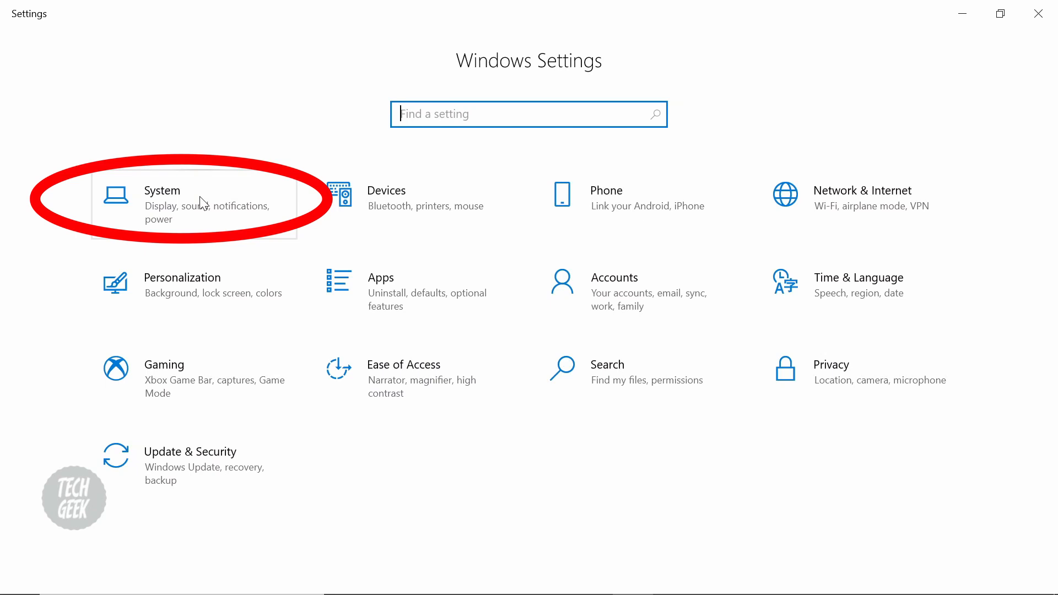
# Go to System > Display and open the Night light settings page.
pyautogui.click(162, 201)
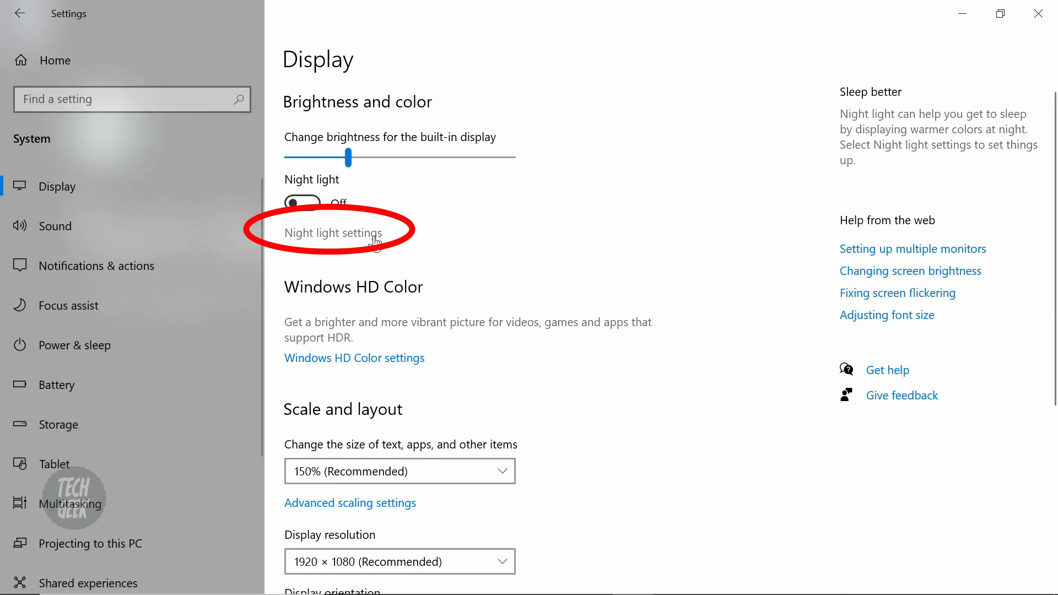
pyautogui.click(330, 232)
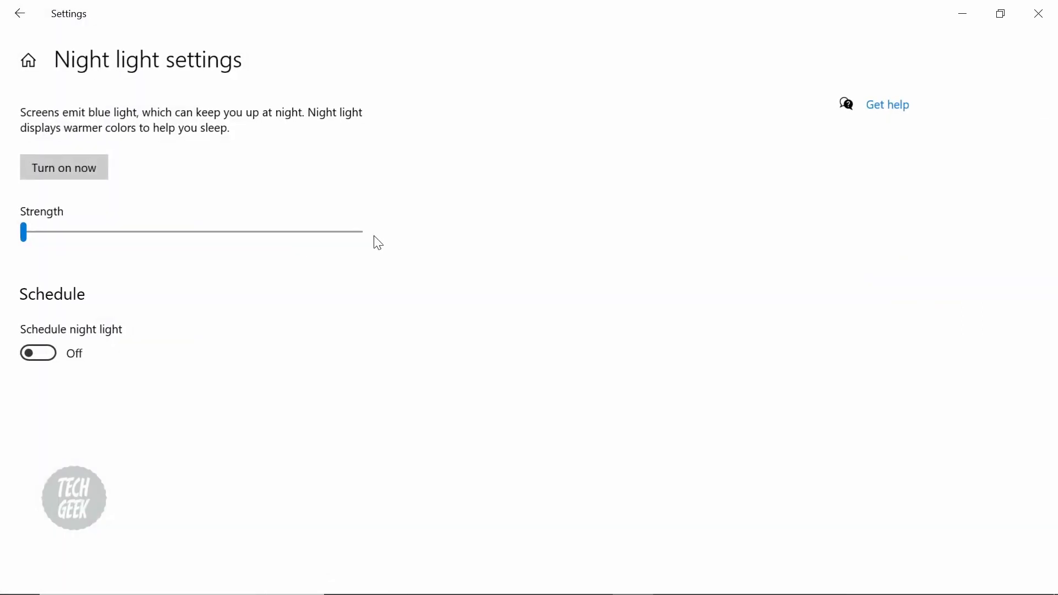
# Turn night light on now and set its strength to about 23.
pyautogui.click(63, 168)
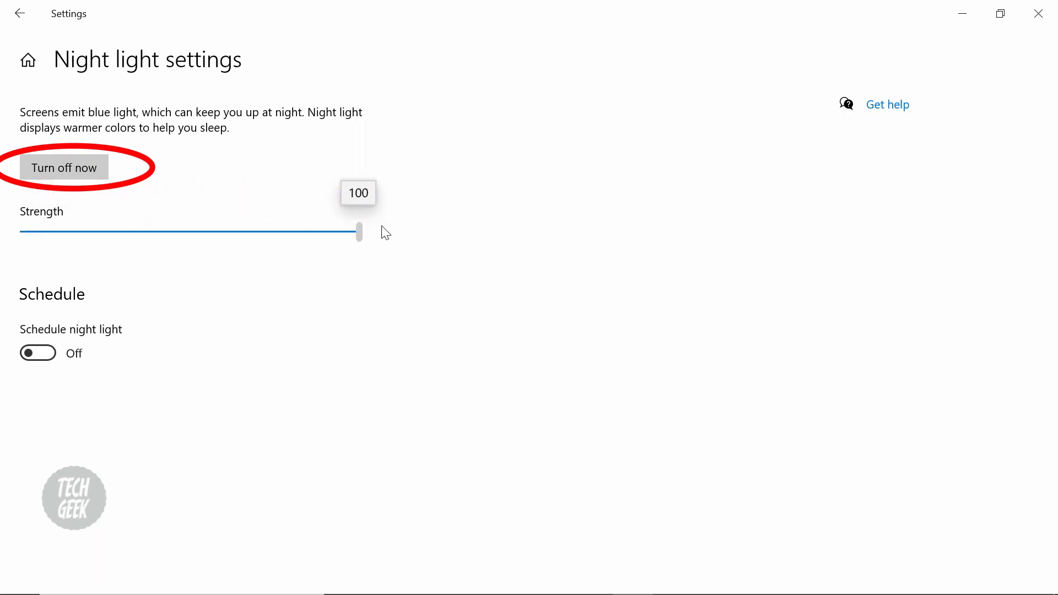
pyautogui.moveTo(359, 231); pyautogui.dragTo(52, 232)
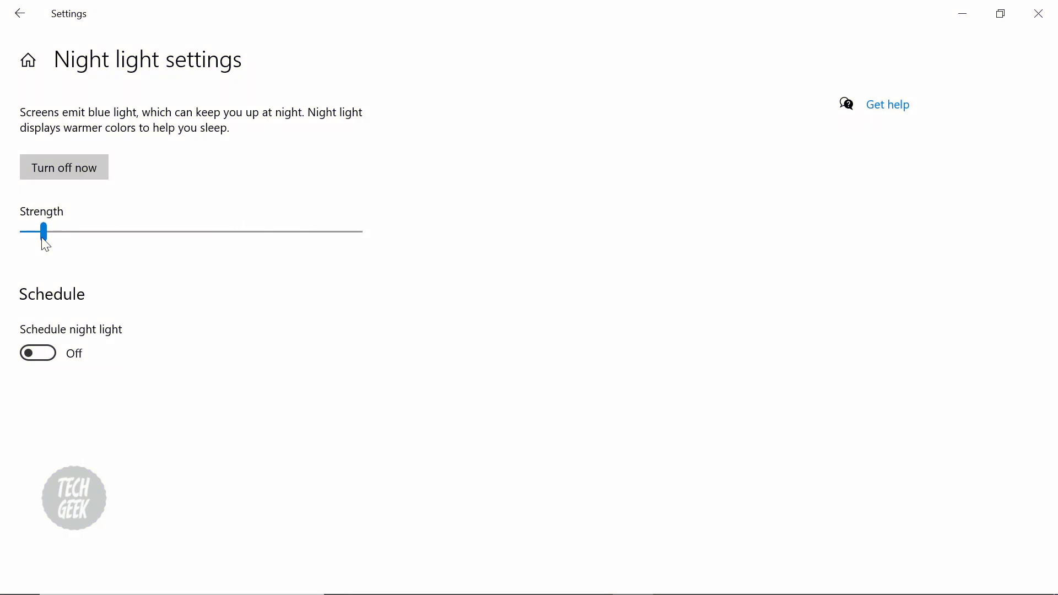
pyautogui.moveTo(42, 231); pyautogui.dragTo(101, 232)
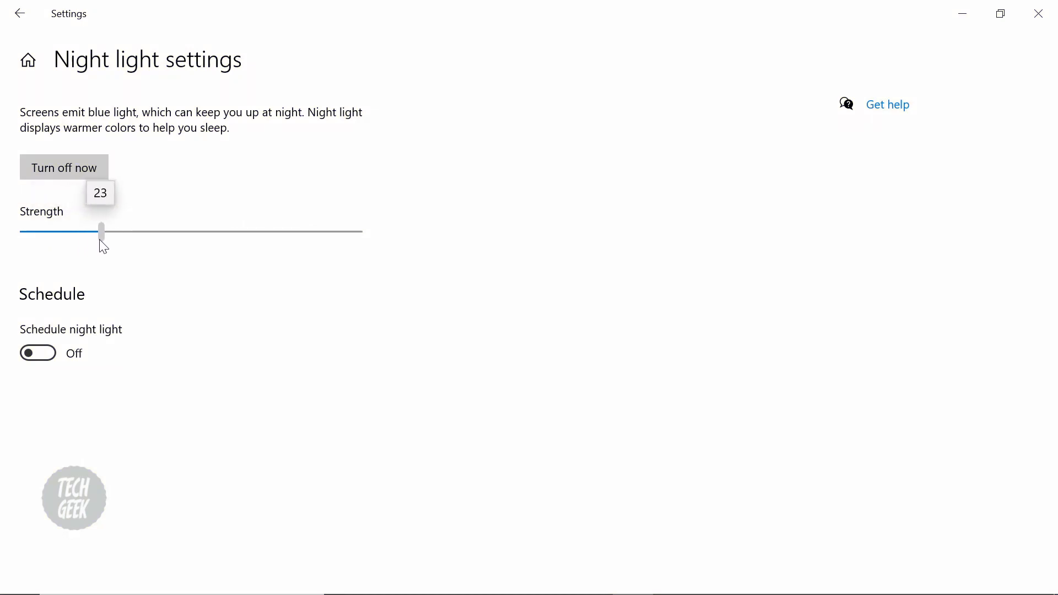
pyautogui.moveTo(102, 230); pyautogui.dragTo(96, 230)
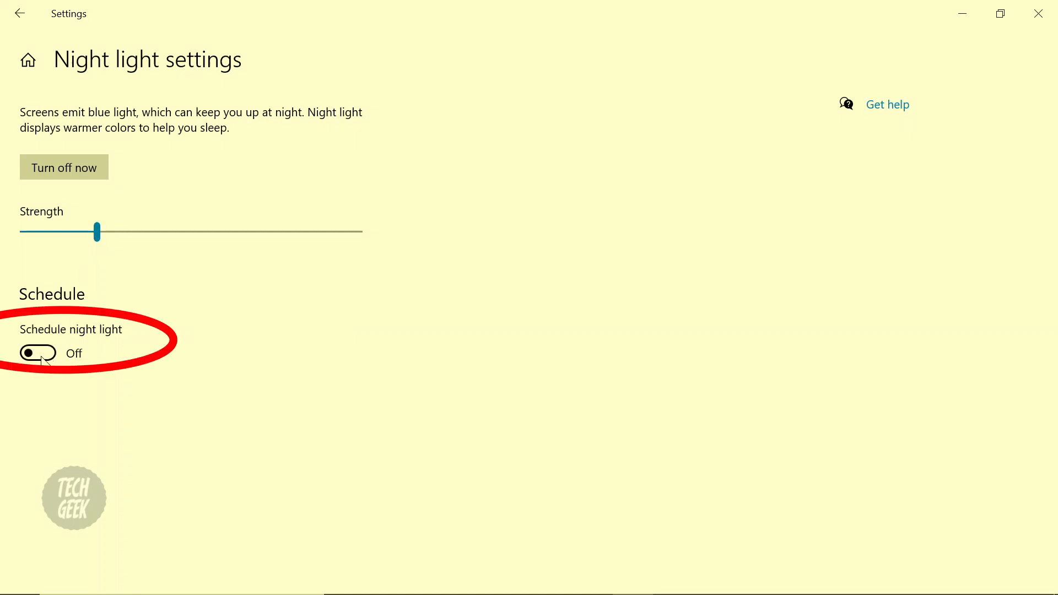
# Enable night light scheduling with set hours from 9:00 PM to 7:00 AM.
pyautogui.click(38, 352)
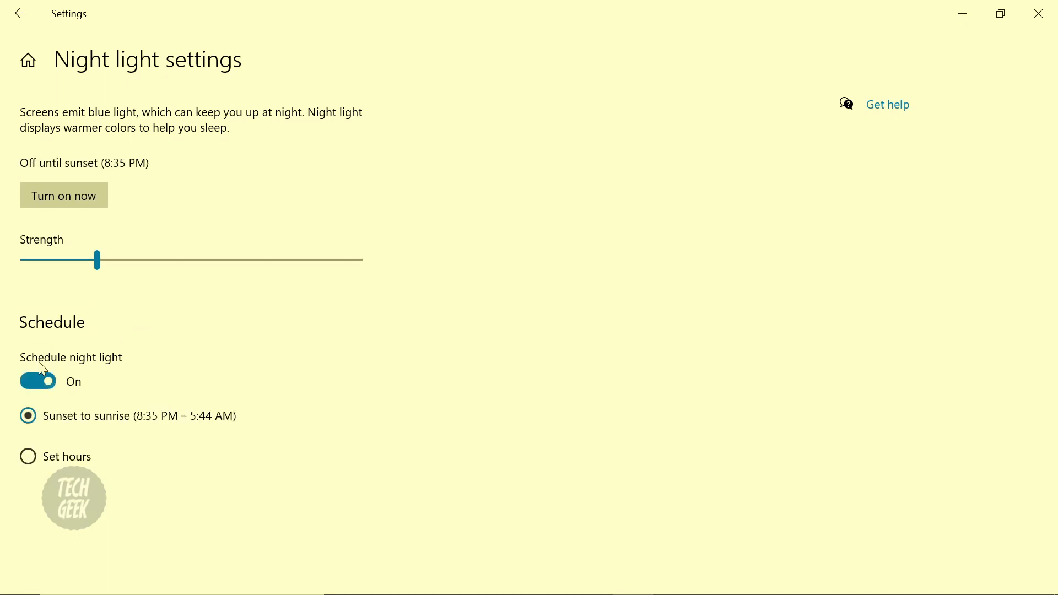
pyautogui.moveTo(6, 453)
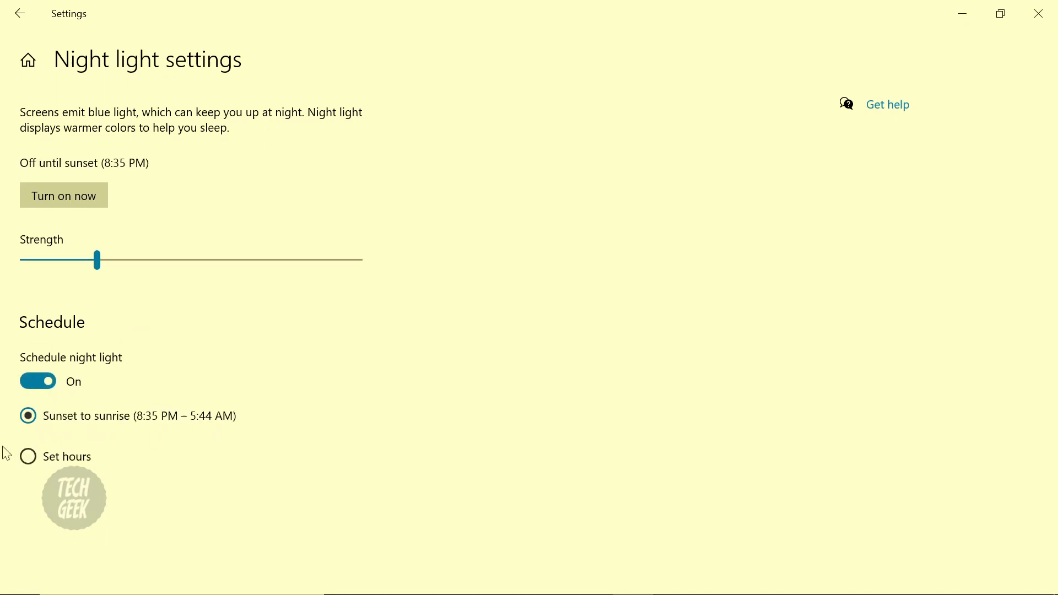
pyautogui.click(28, 456)
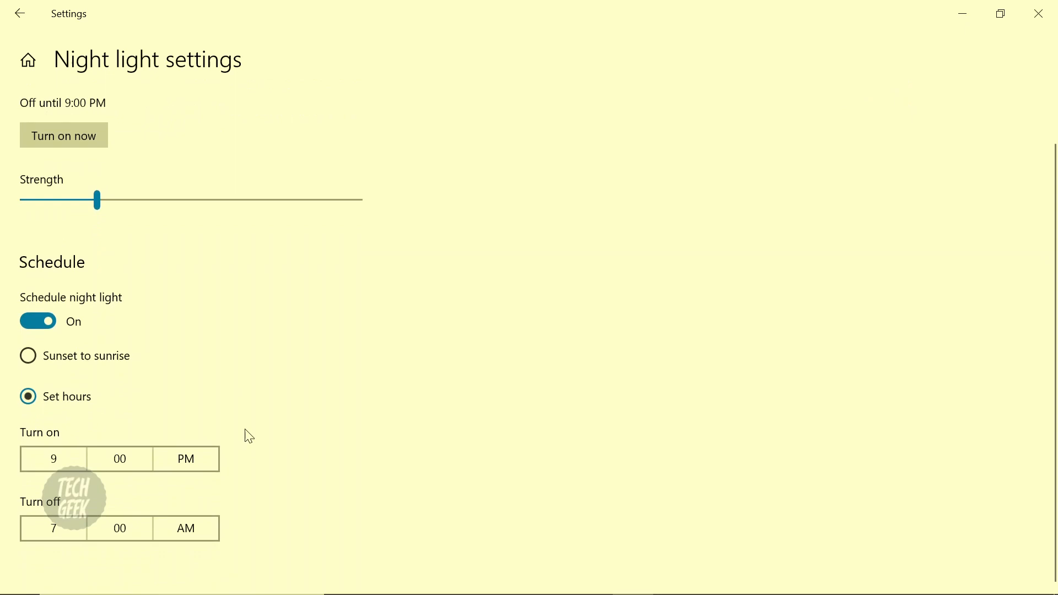
pyautogui.scroll(3)
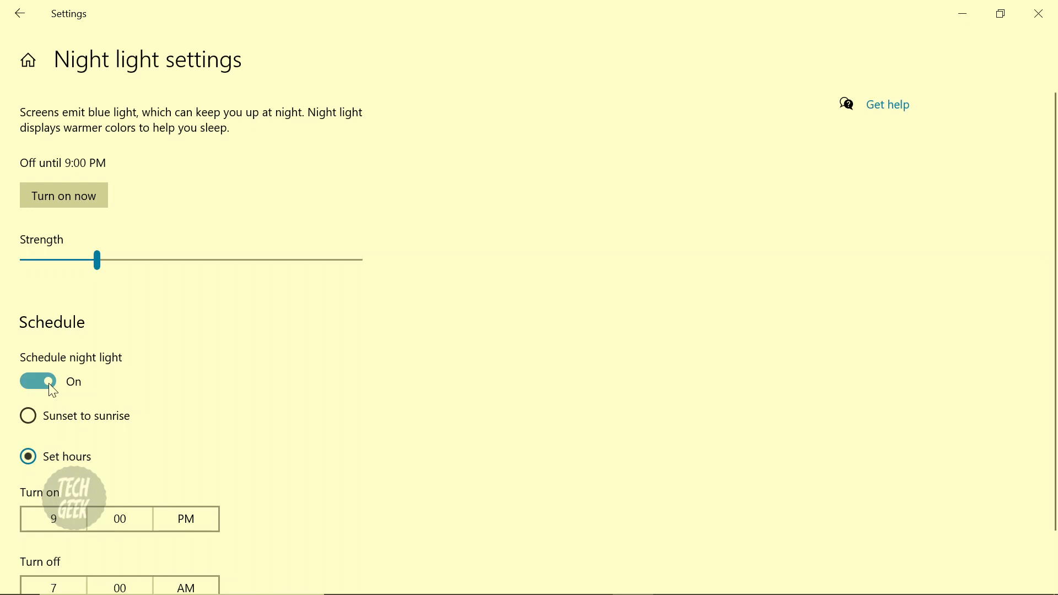
# Switch off night light scheduling and turn night light back on immediately.
pyautogui.click(38, 381)
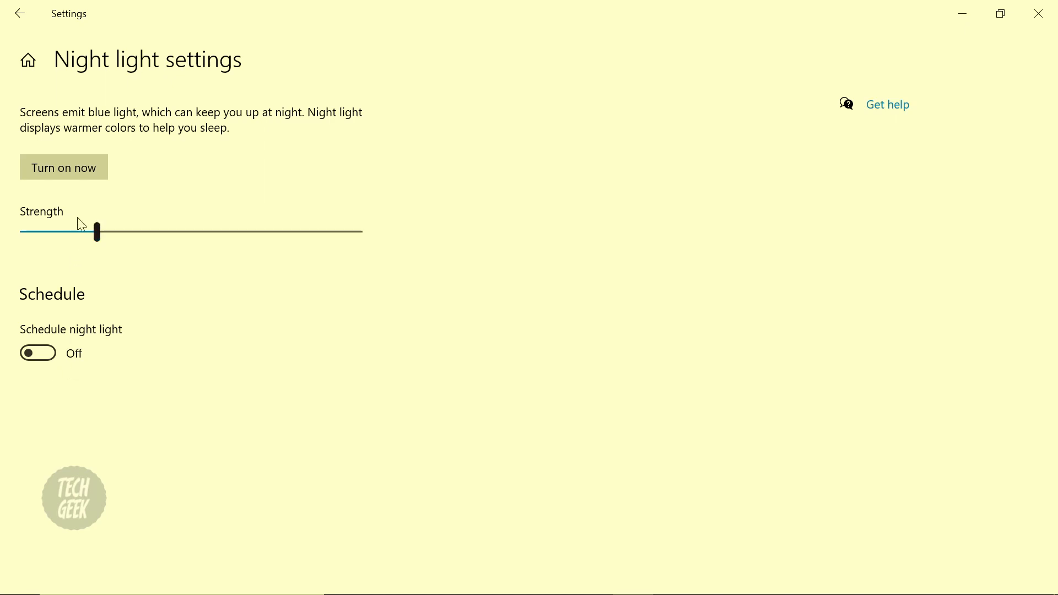
pyautogui.click(63, 168)
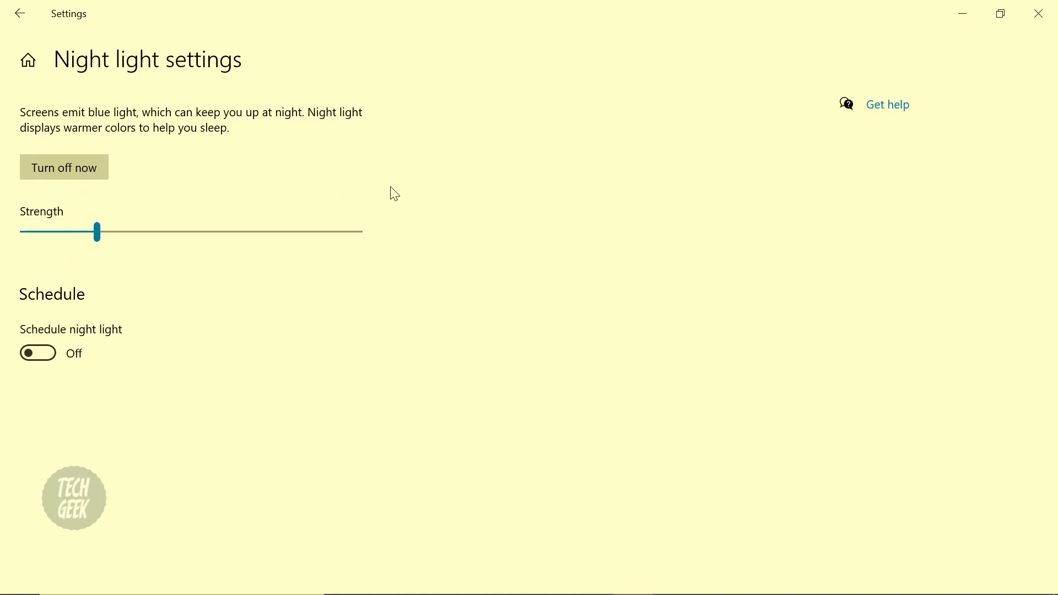
pyautogui.moveTo(550, 185)
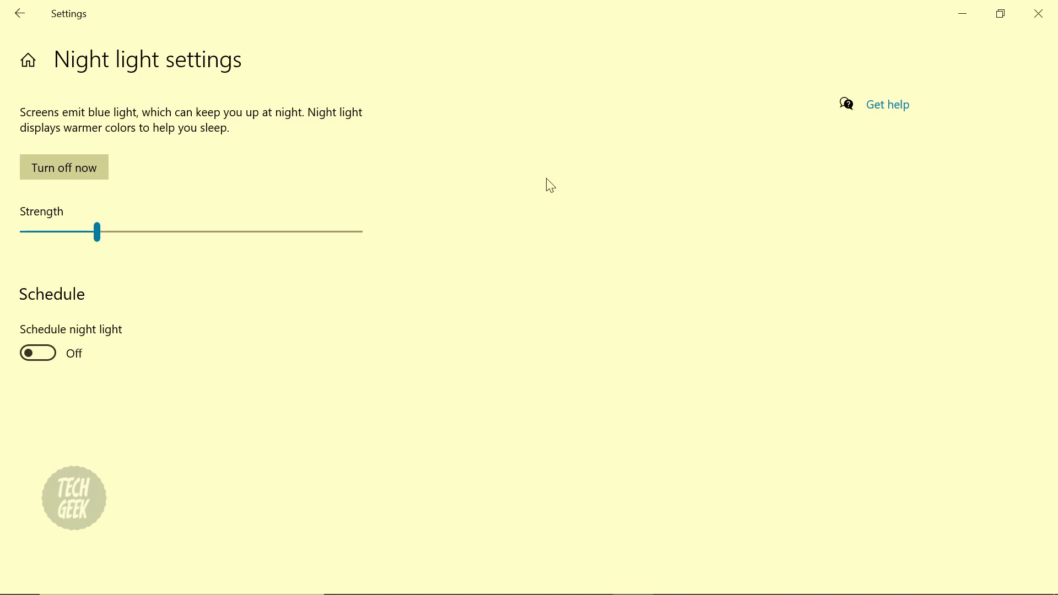